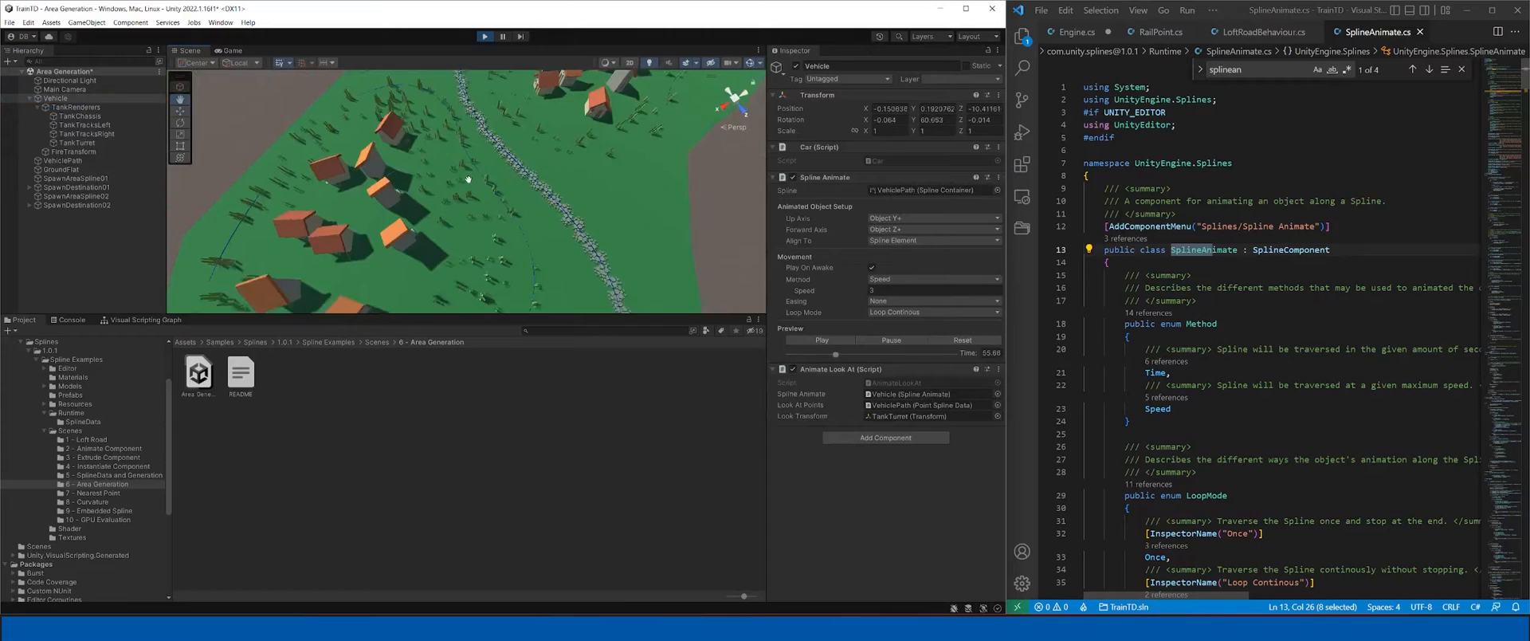
Show the Animate Component sample scene files under Scenes > 2
left_click(818, 339)
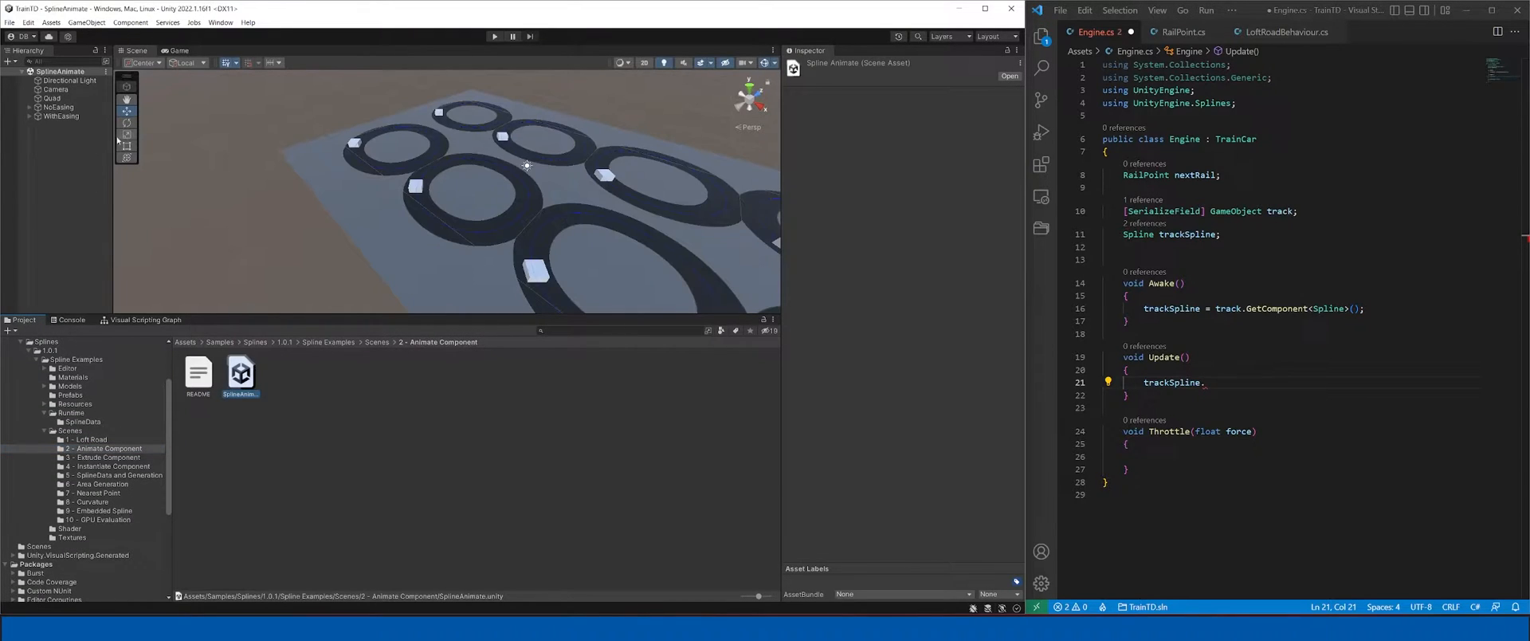
left_click(67, 169)
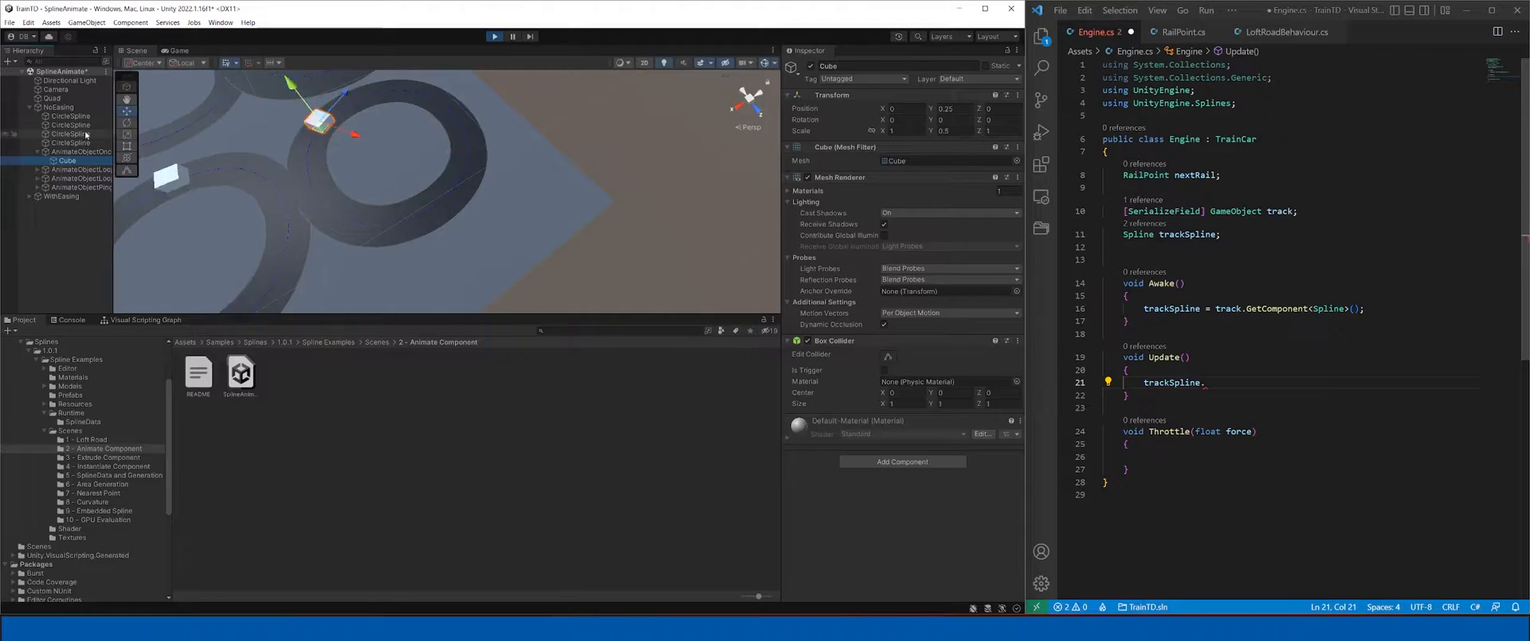
left_click(71, 116)
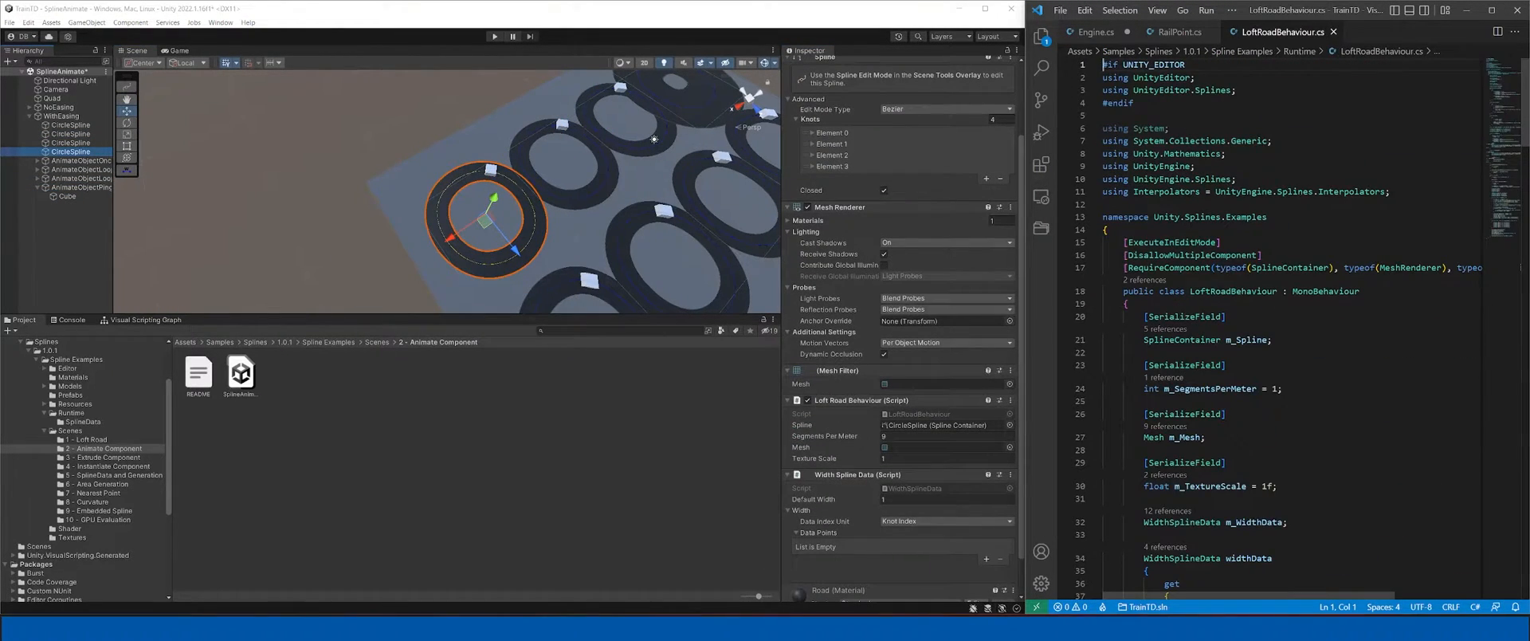
Scroll through the Spline Animate settings and SplineAnimate.cs source to review them
scroll("down", 3)
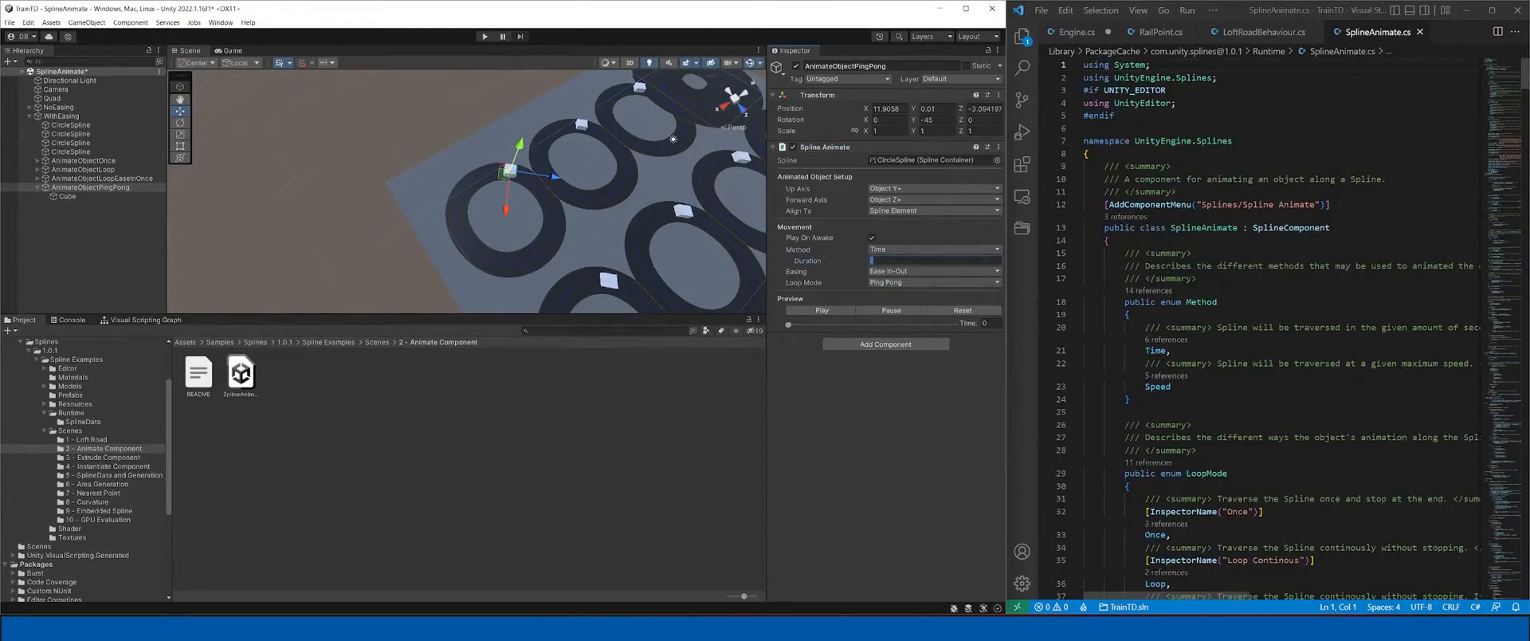
scroll("down", 3)
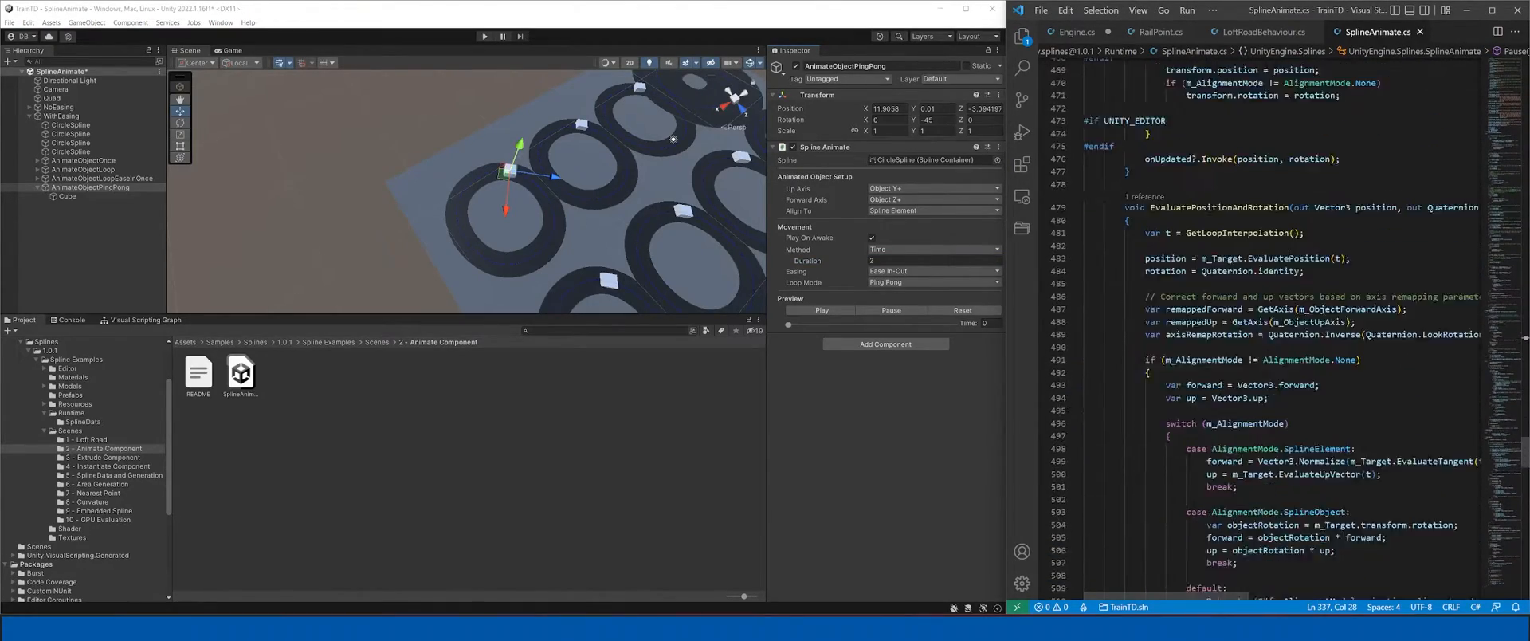
scroll("down", 3)
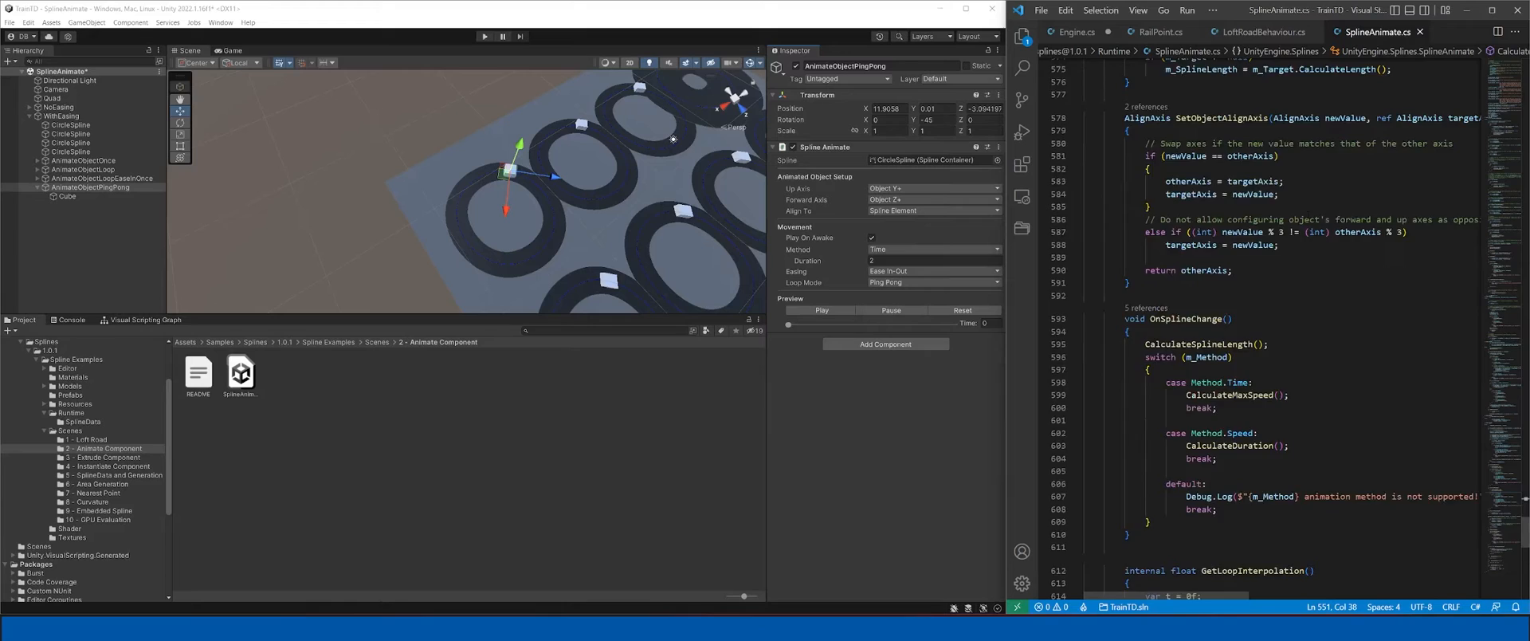
scroll("down", 3)
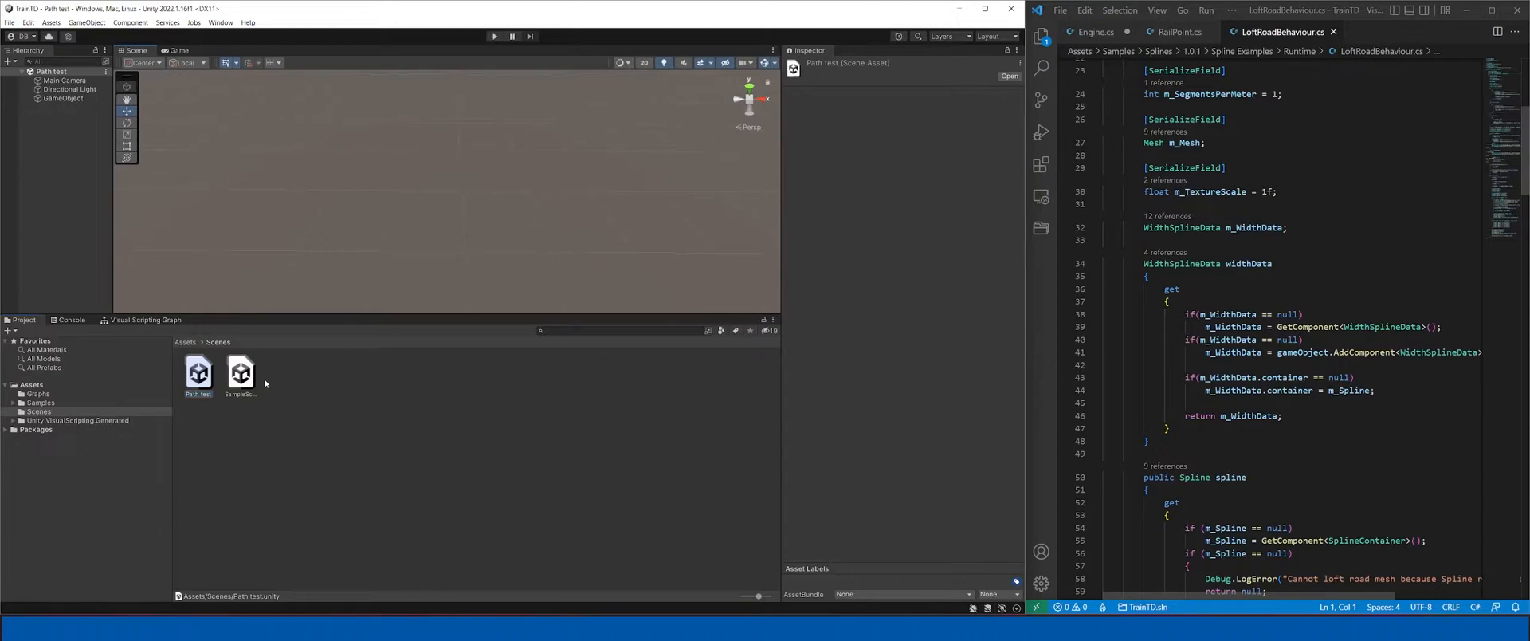
Load the Path test scene and create a new Spline 3D object in it
double_click(239, 373)
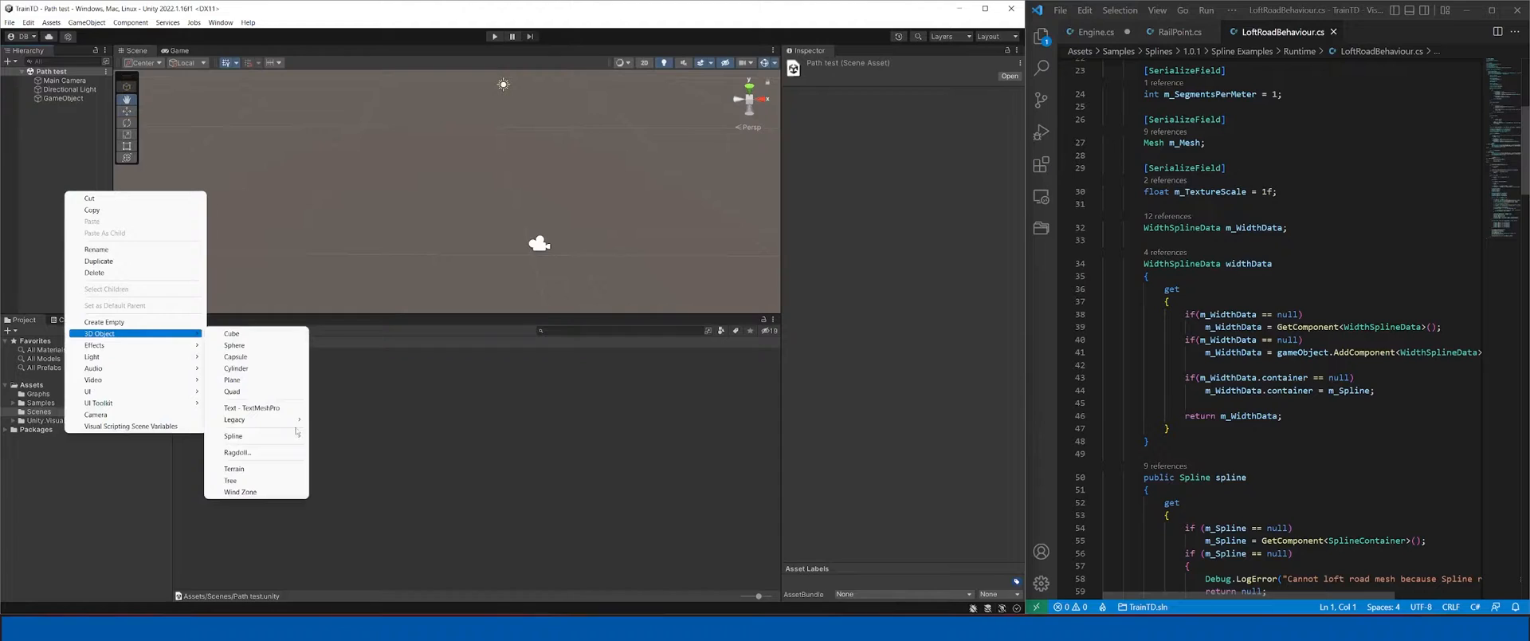
mouse_move(232, 435)
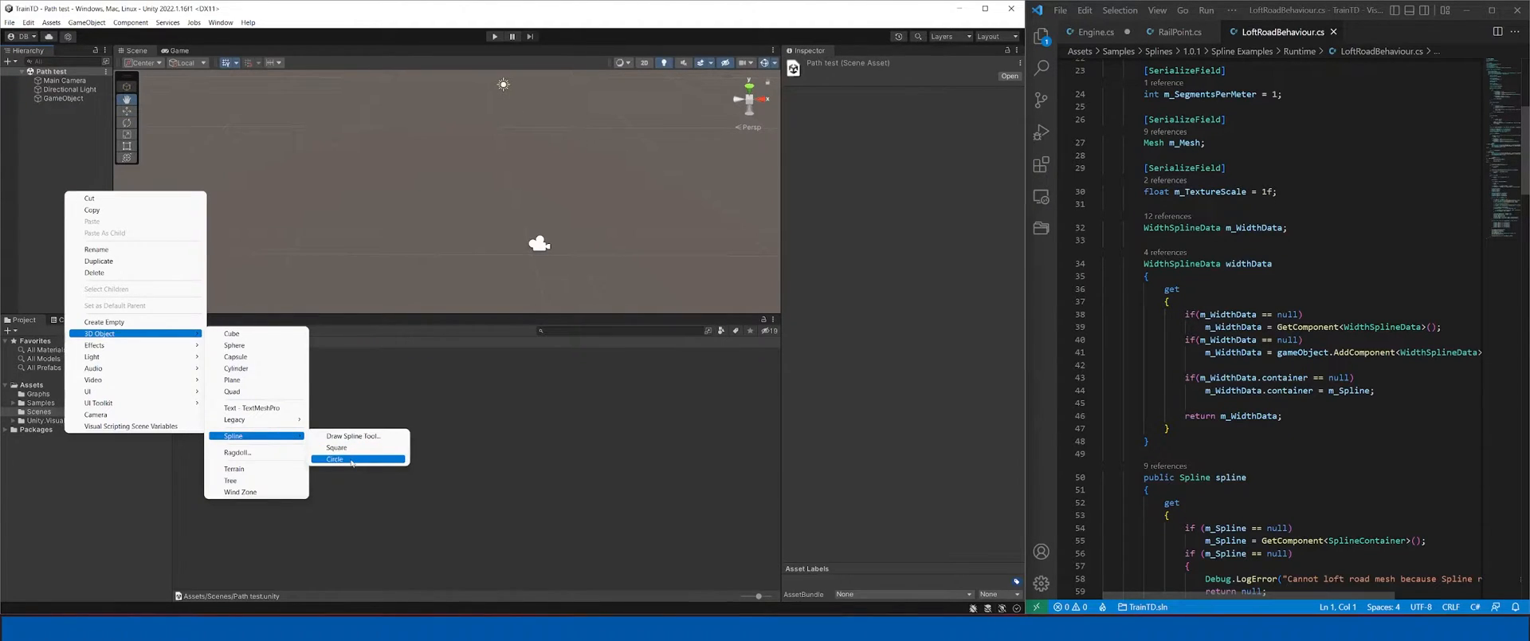
left_click(335, 459)
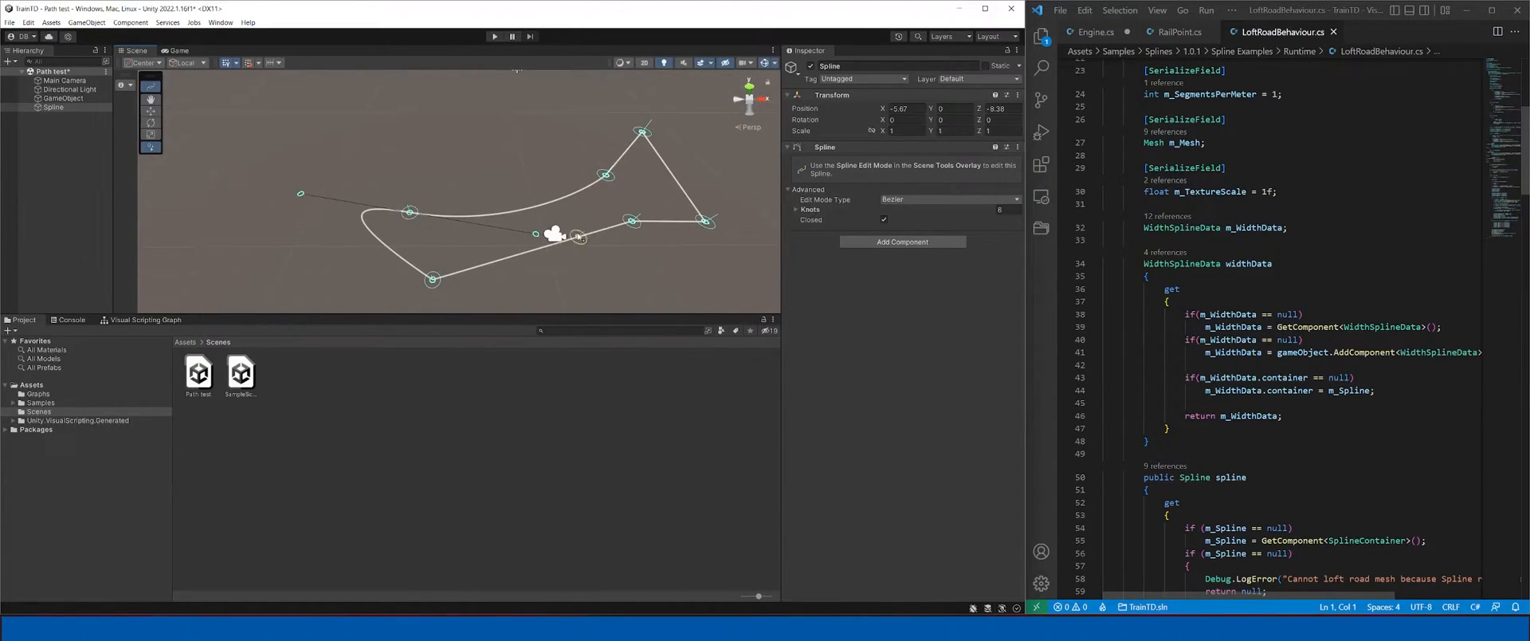
Switch the spline to Bezier closed mode and drag a knot to round the six-knot loop
left_click(952, 199)
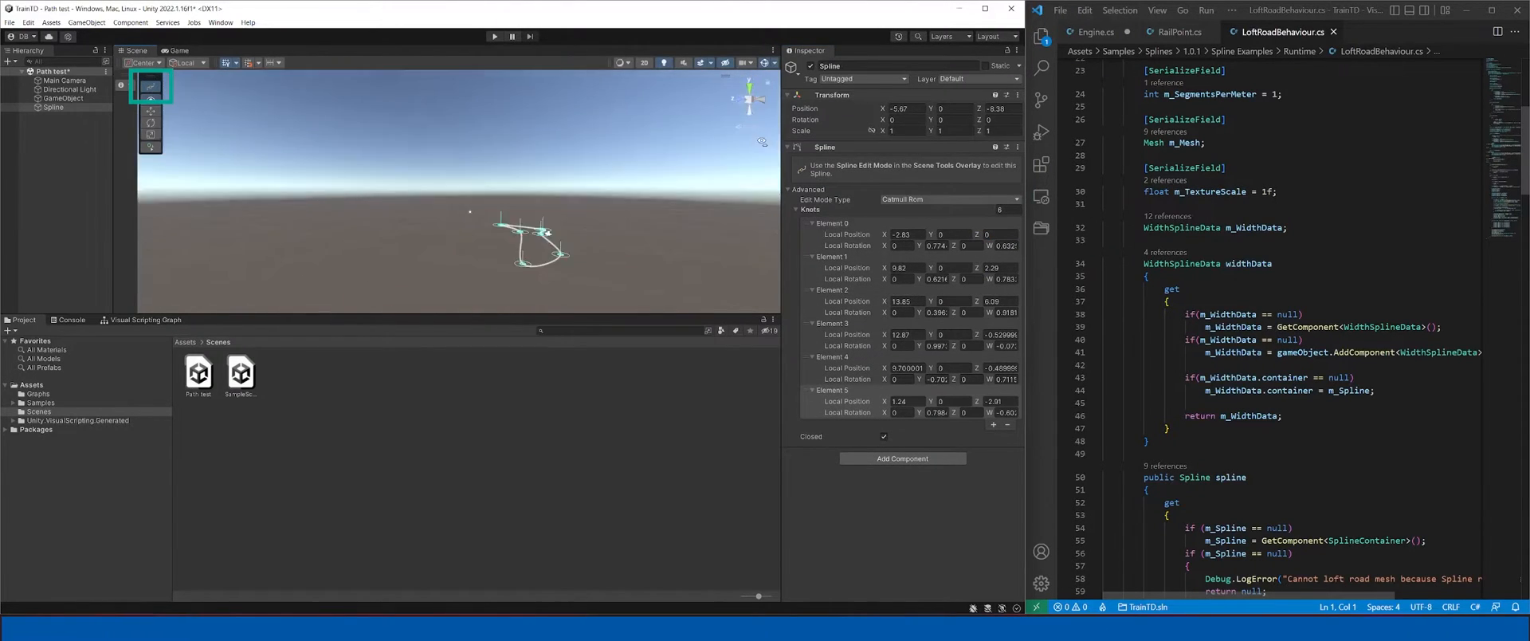
left_click(220, 23)
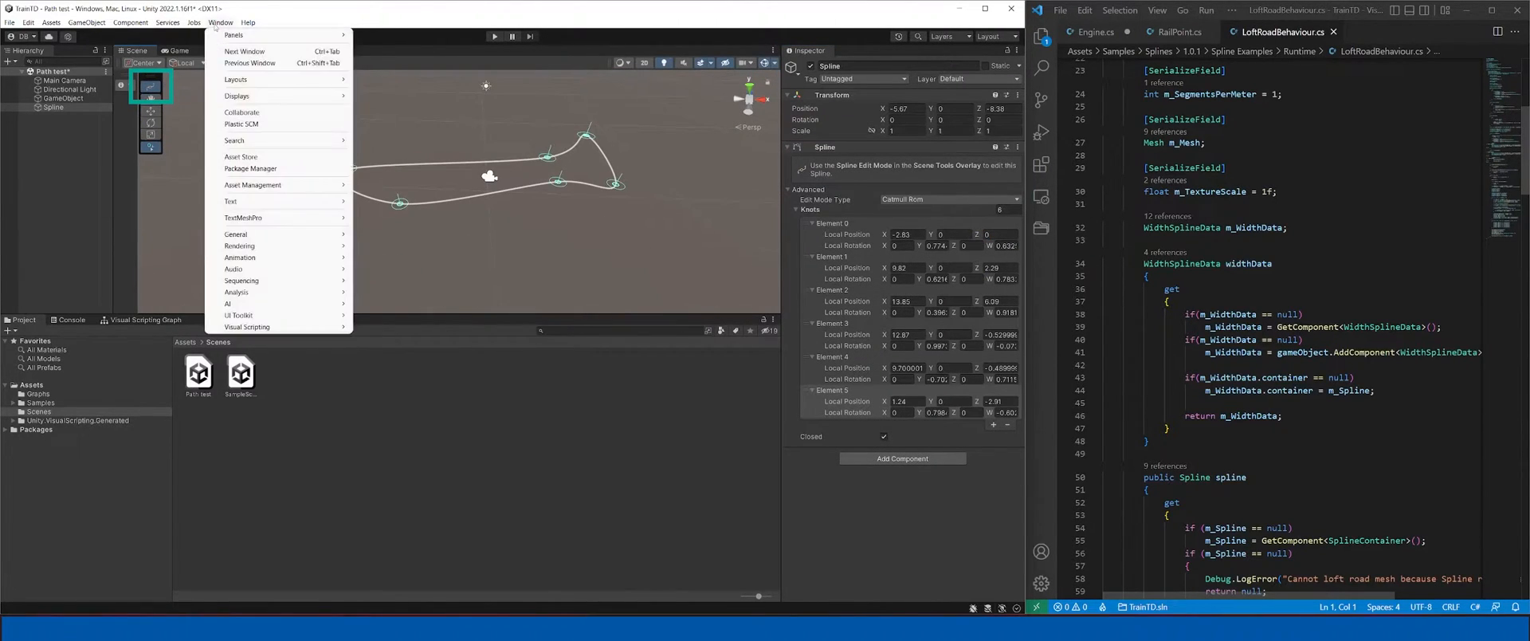
left_click(630, 63)
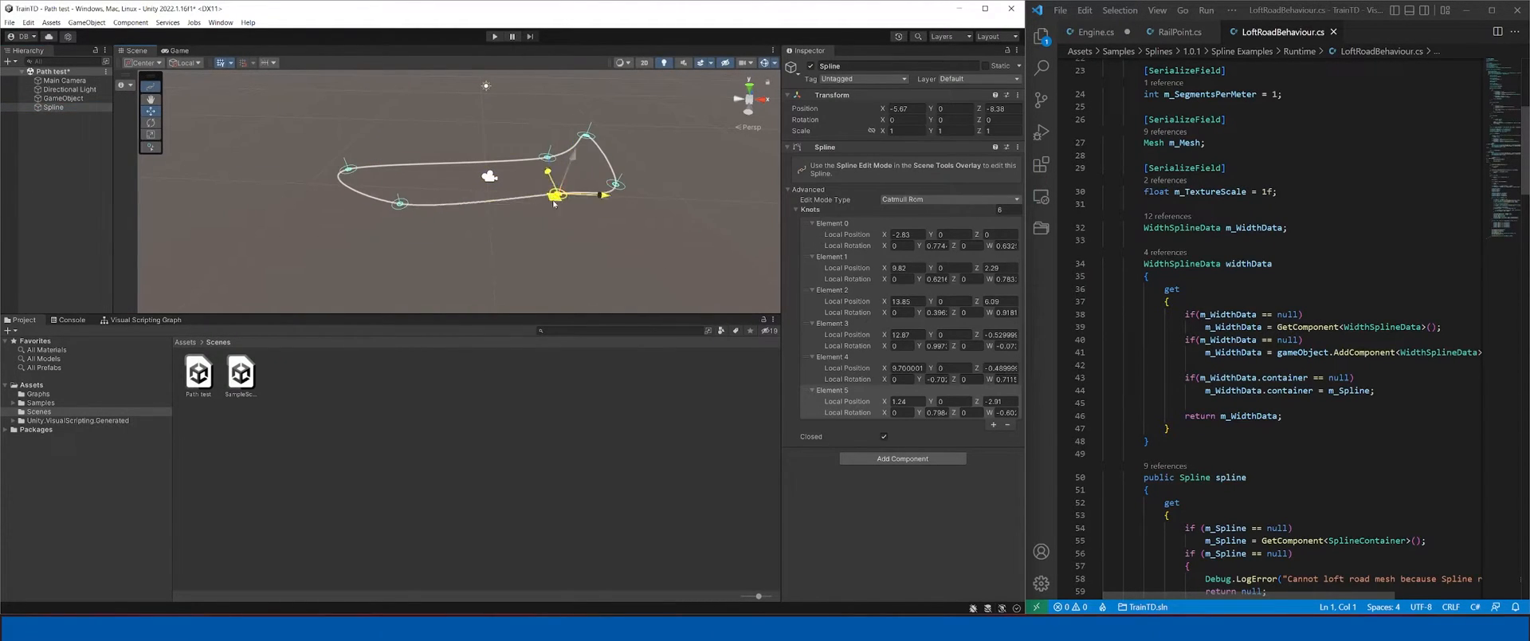
left_click_drag(554, 193, 525, 118)
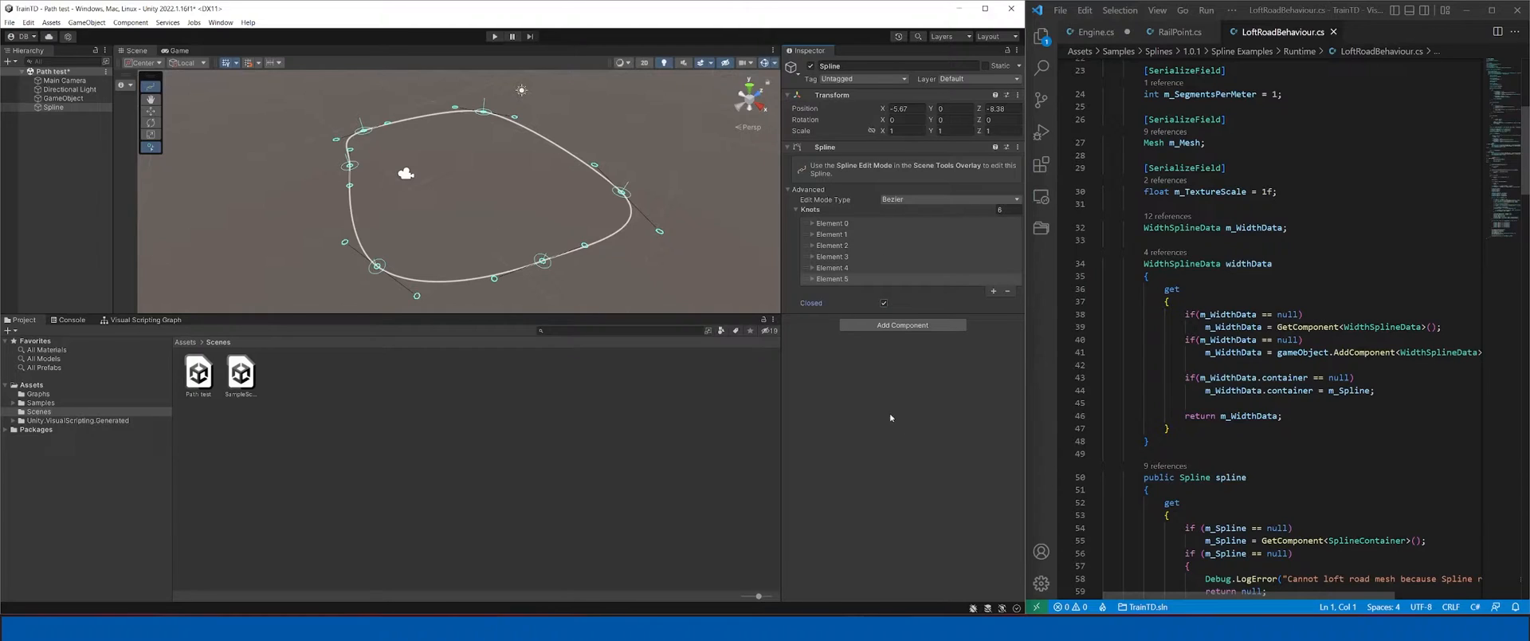
Create a TrainAnimator with a Capsule child animated along Spline at Speed, Loop Continuous
left_click(56, 114)
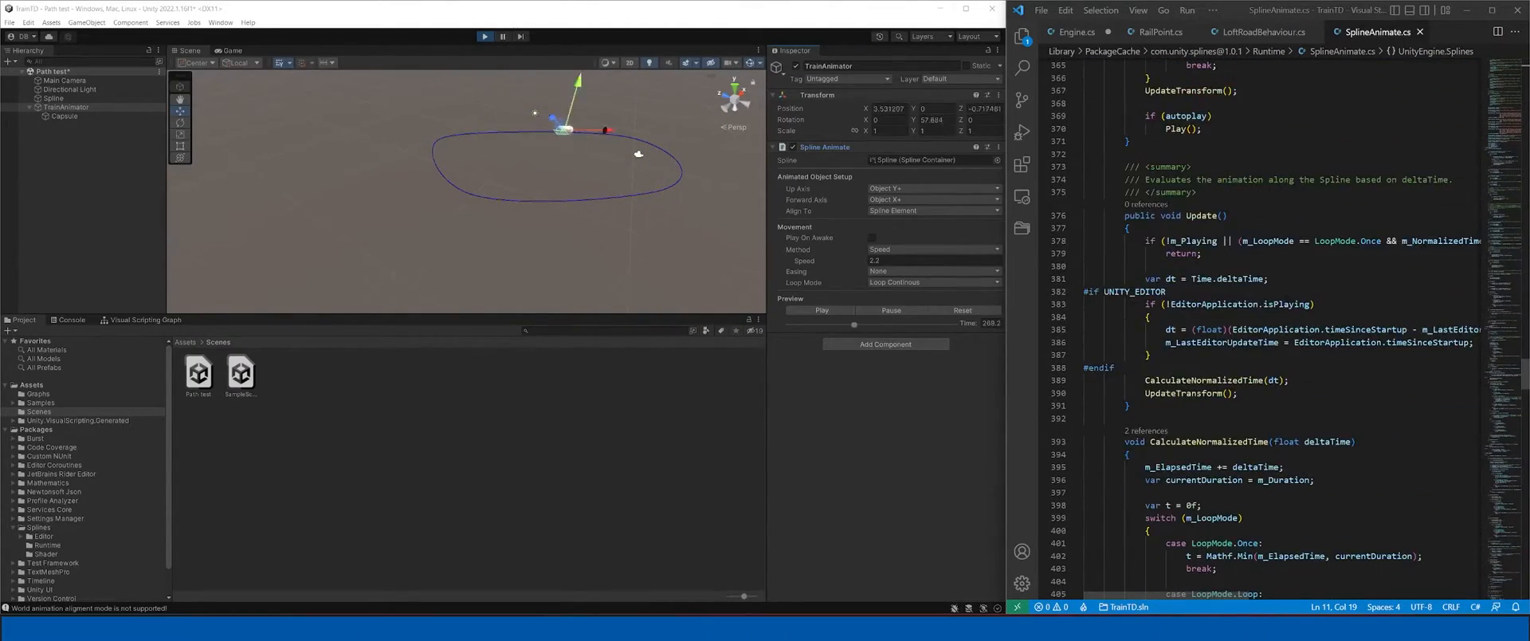
left_click(485, 36)
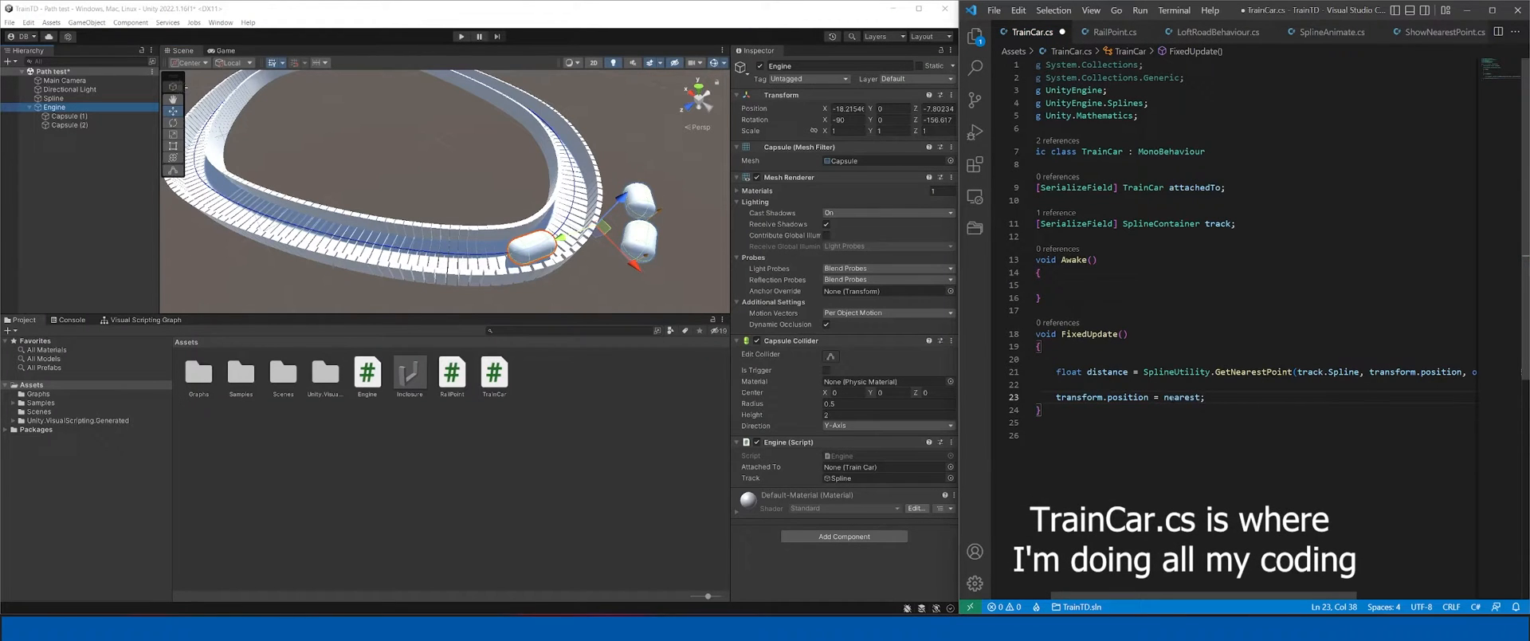
Compute the car's rotation with Quaternion.LookRotation from the spline tangent and up vector
type("Quaternion.")
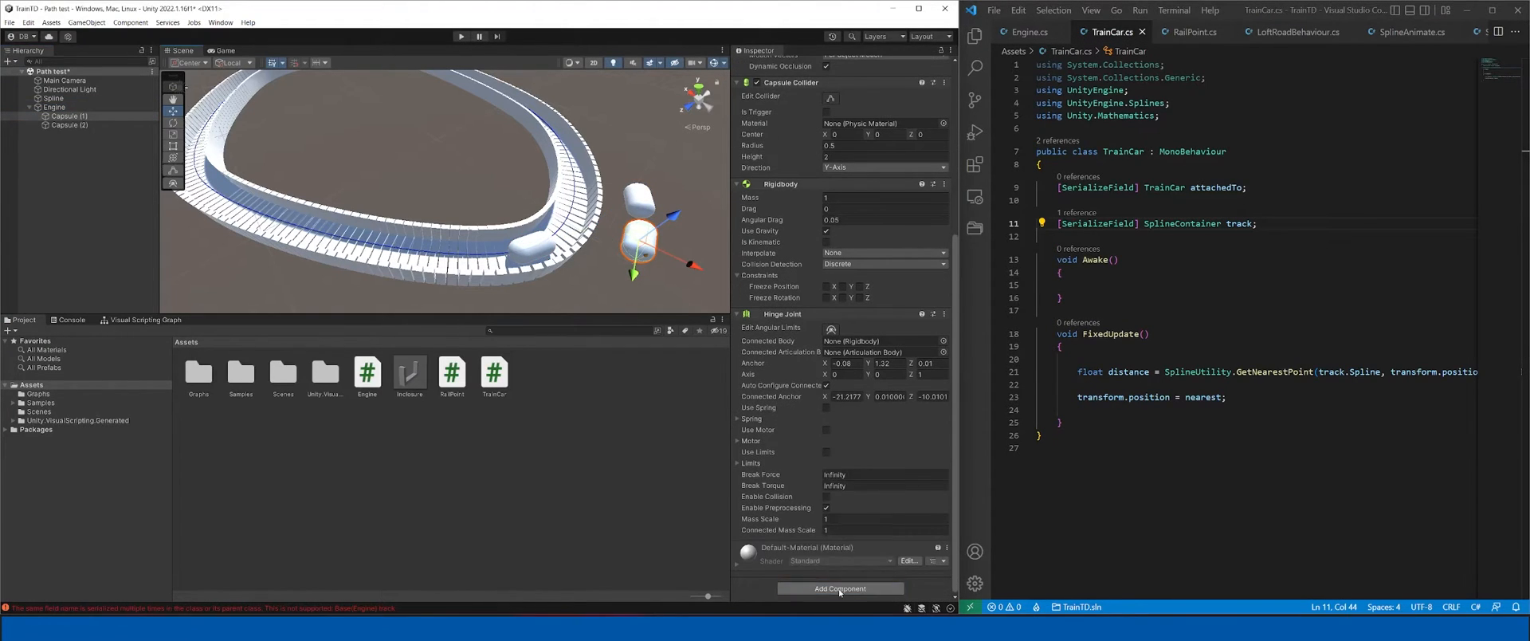
left_click(55, 108)
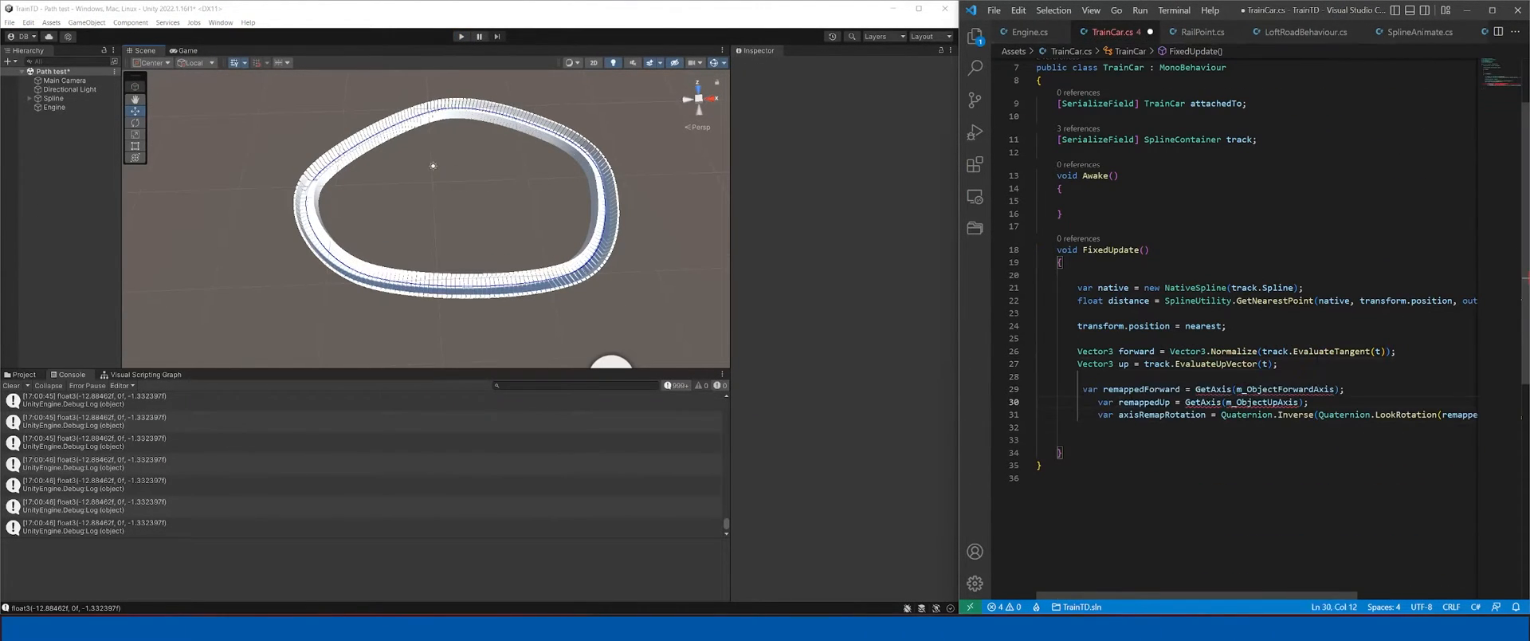
Give Engine a Rigidbody pushed by rb.AddForce on key input and run the scene
left_click(53, 107)
type("rb.AddForce(transform.up);")
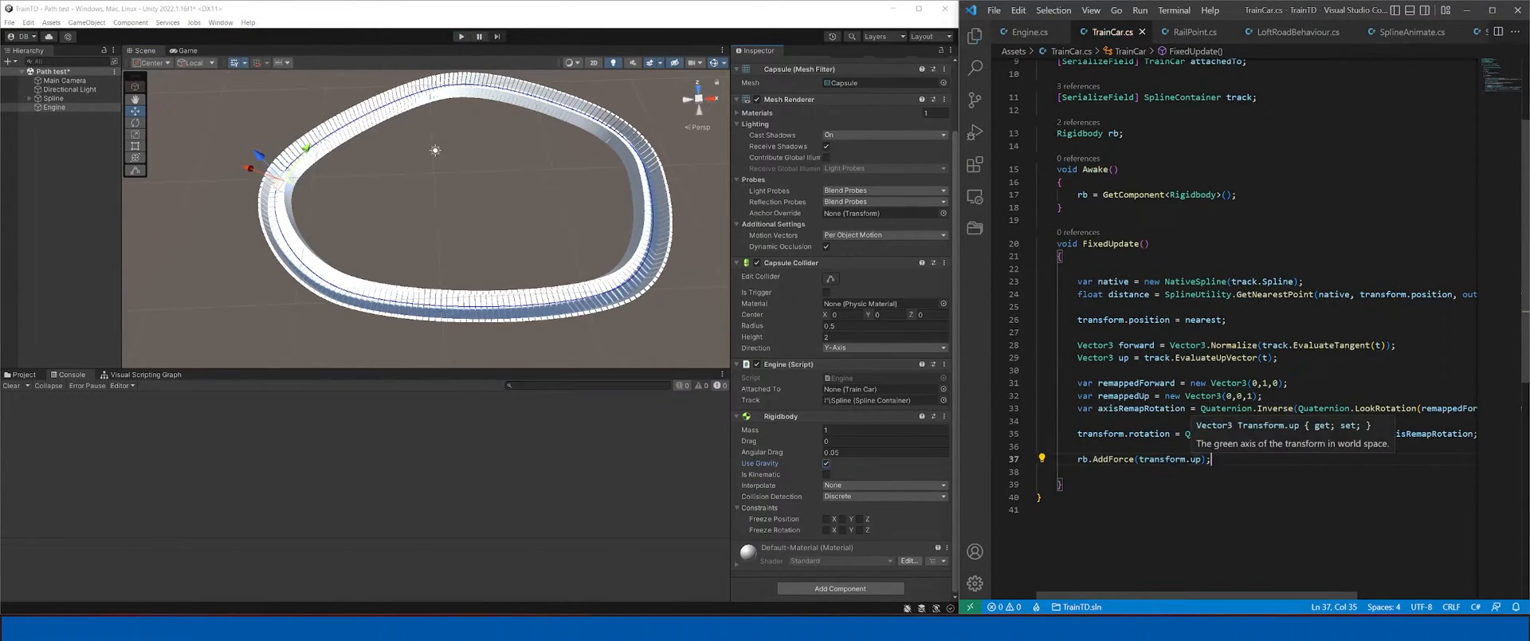
left_click(478, 36)
type("} else if (Input.GetKey(")
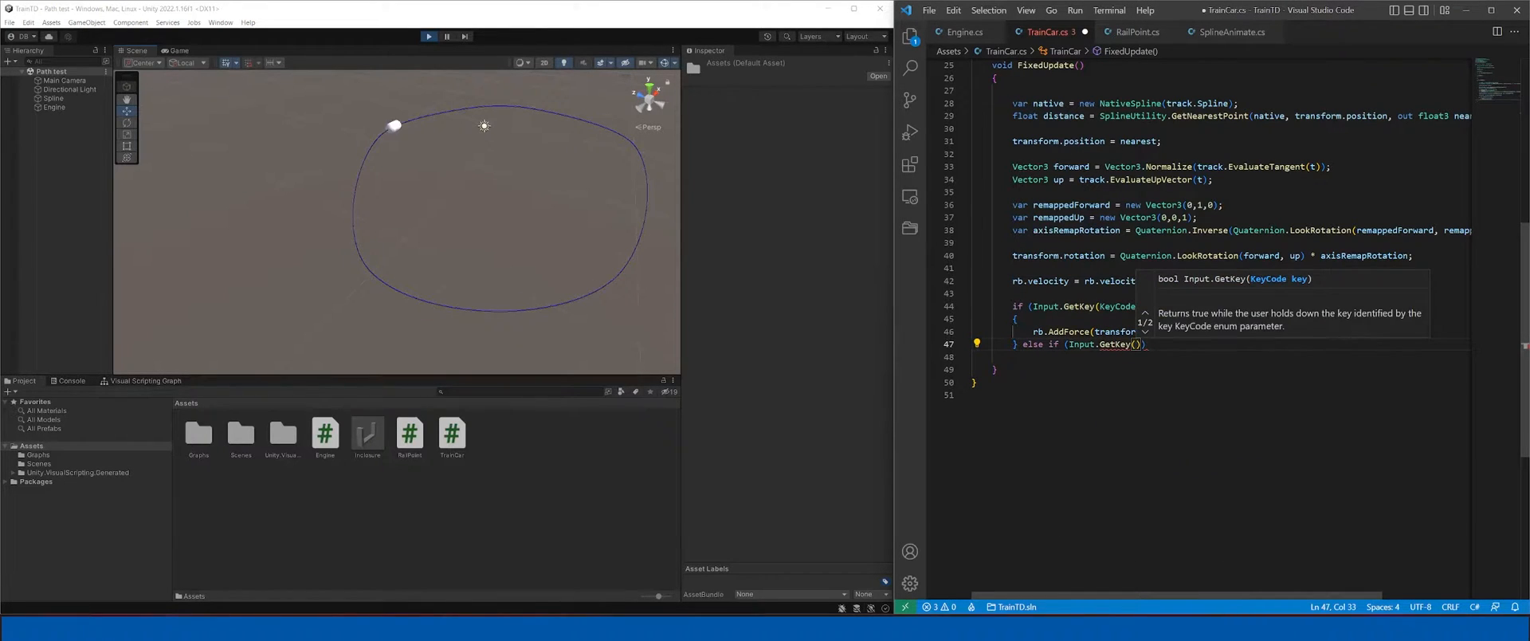
Align rb.velocity to transform.up with Space/S AddForce branches and test in Play mode
type("rb.AddForce(-transform.up);")
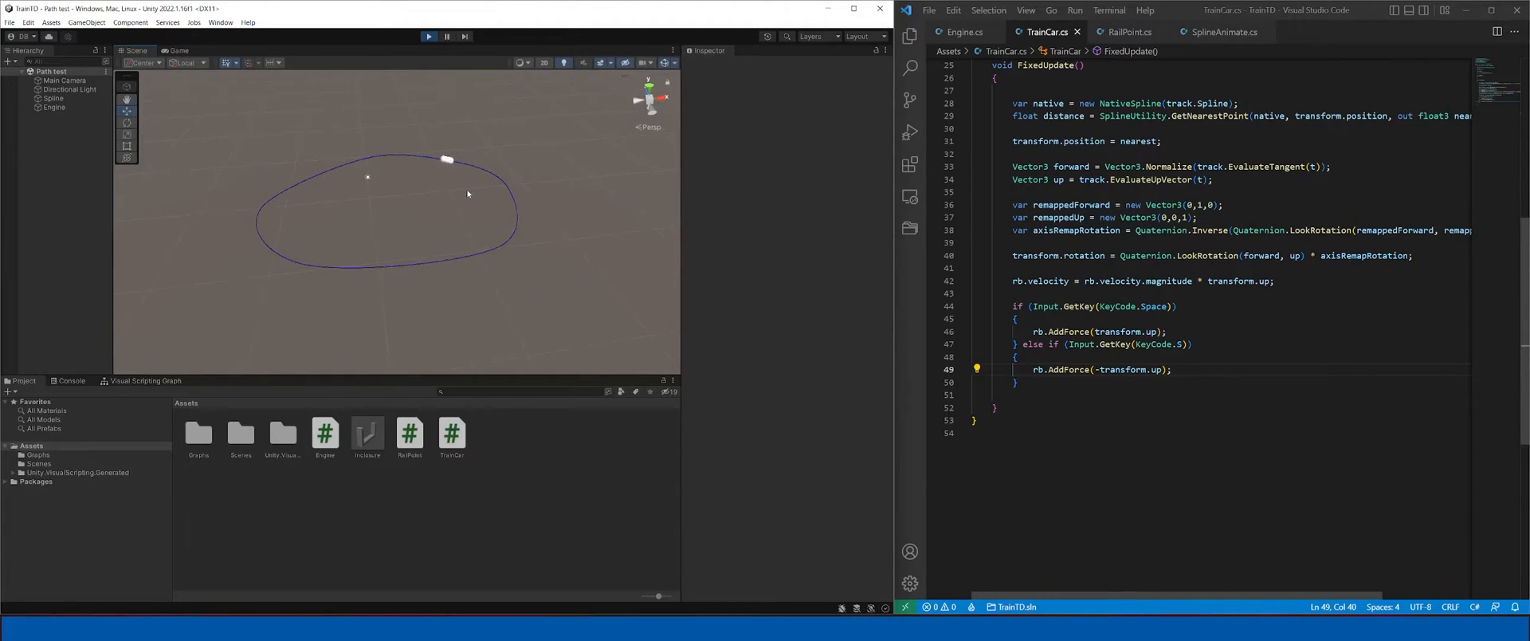
left_click(178, 50)
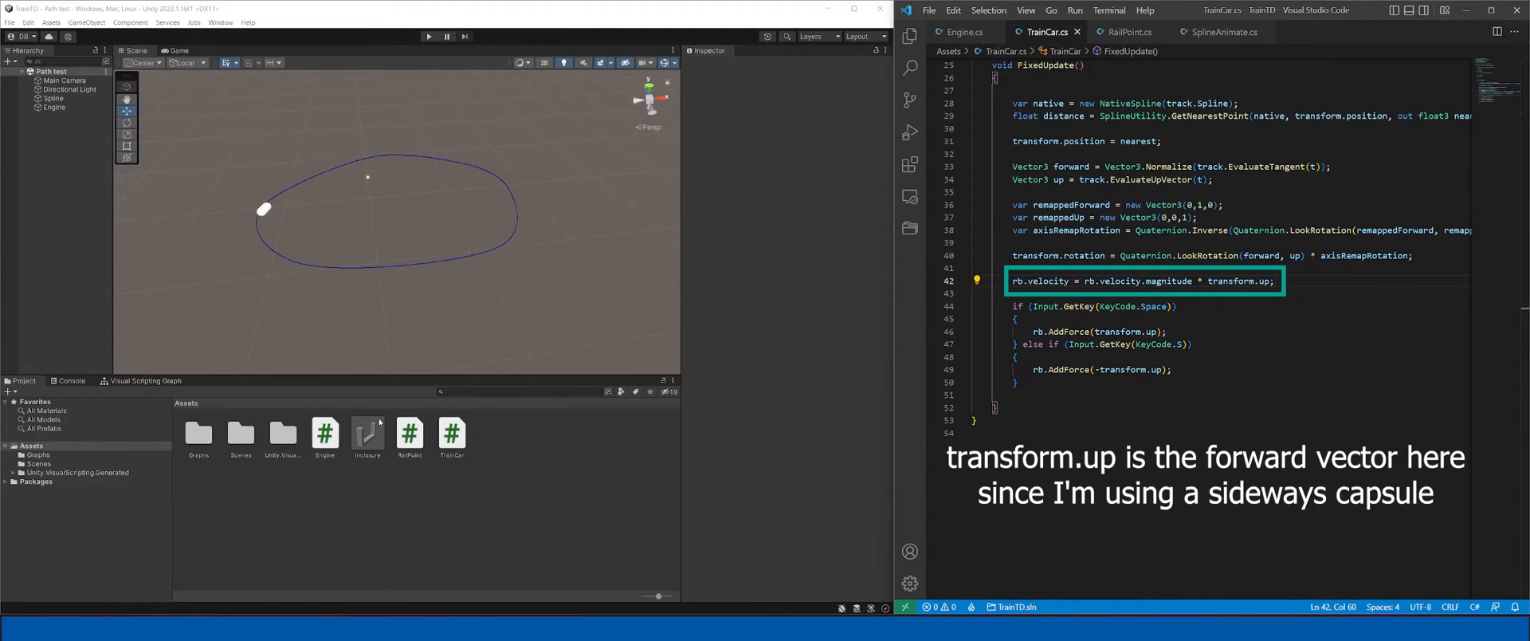
left_click(1188, 344)
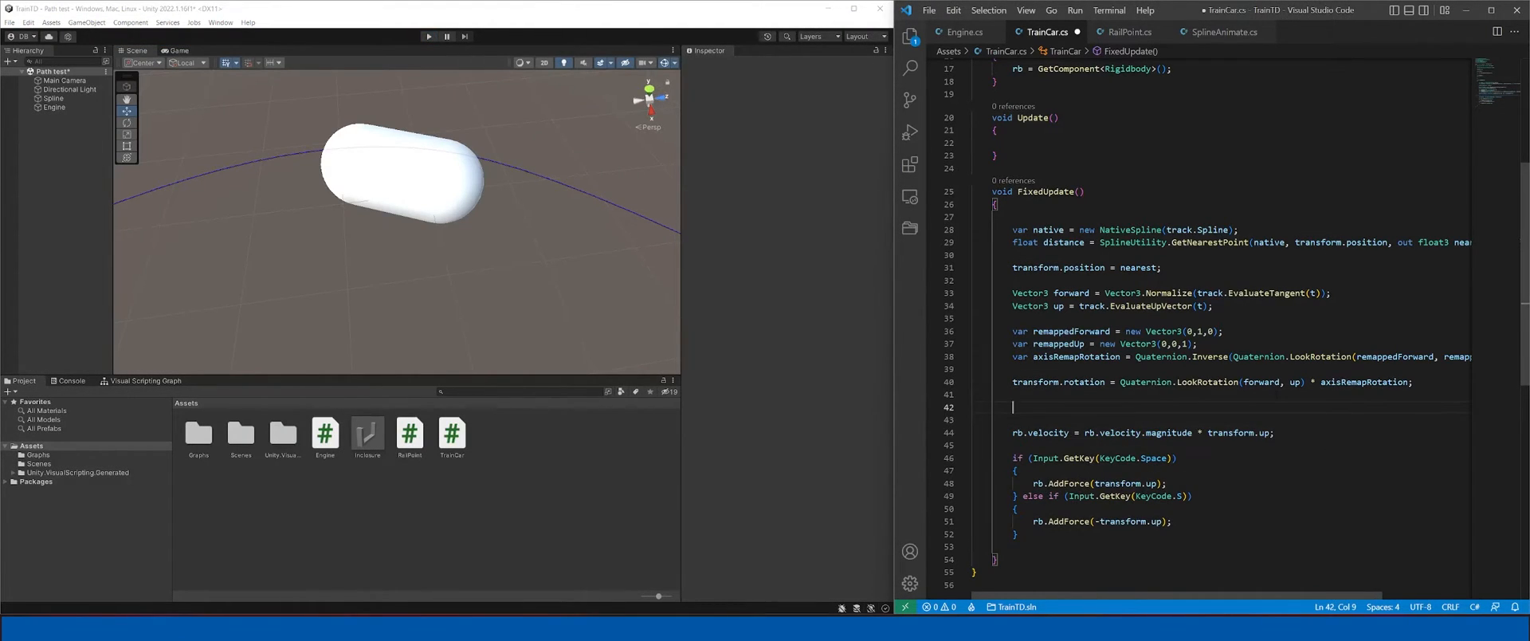
Add if (Vector3.Dot(rb.velocity, transform.up) < 0) above the velocity line in FixedUpdate
type("if (rb.")
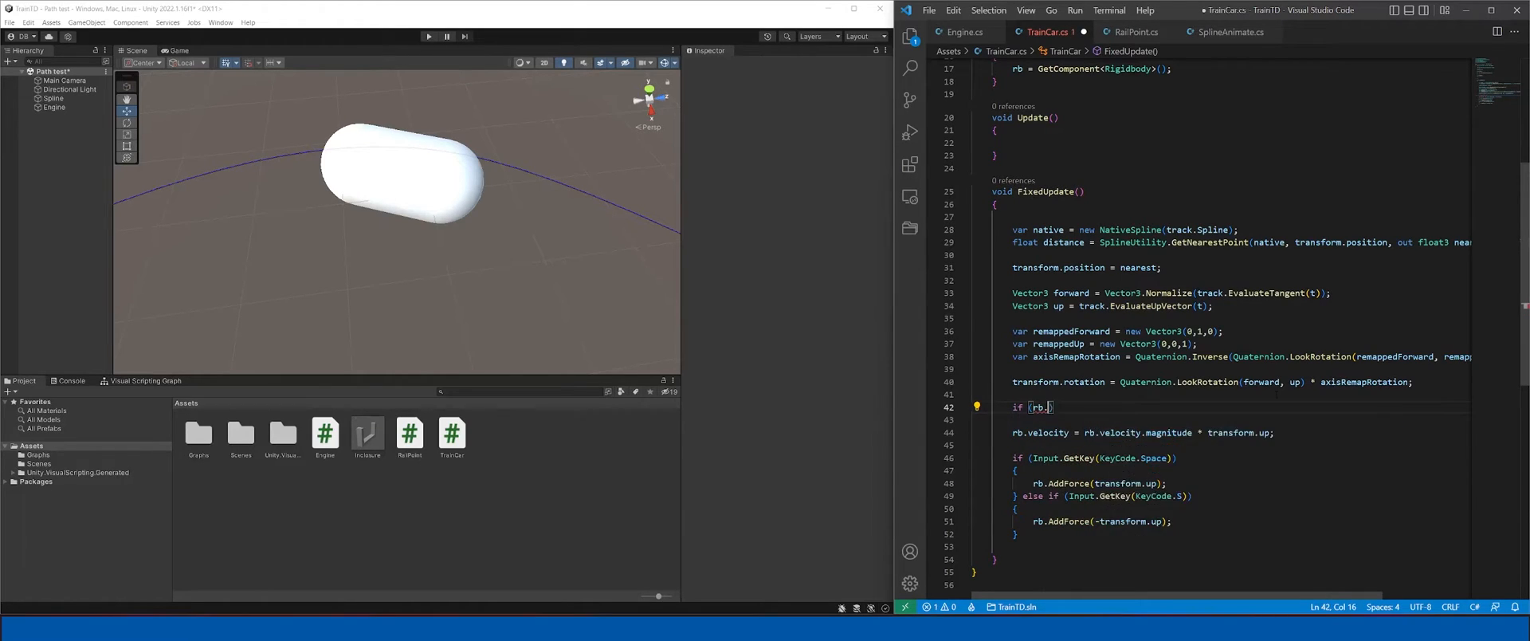
type("Vector3.Dot(rb.velocity,transform.up) < 0)")
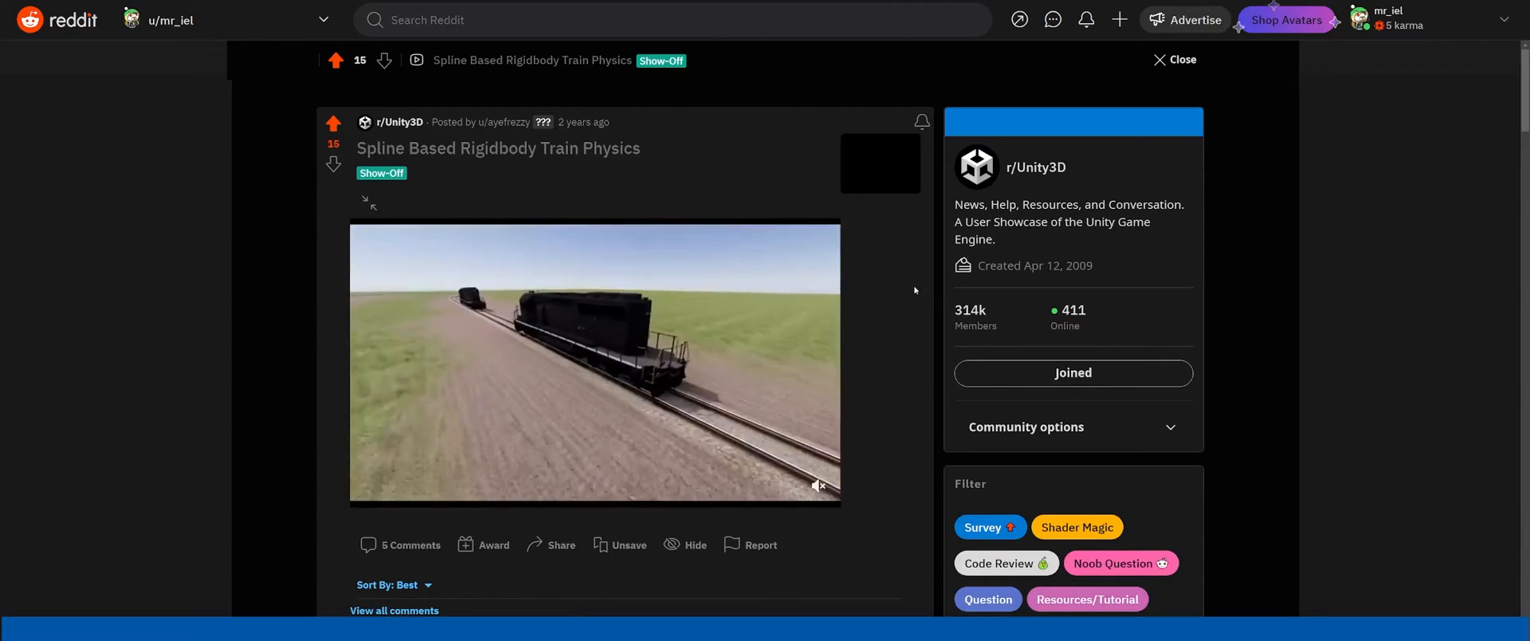
Scroll through the r/Unity3D post Spline Based Rigidbody Train Physics
scroll("down", 3)
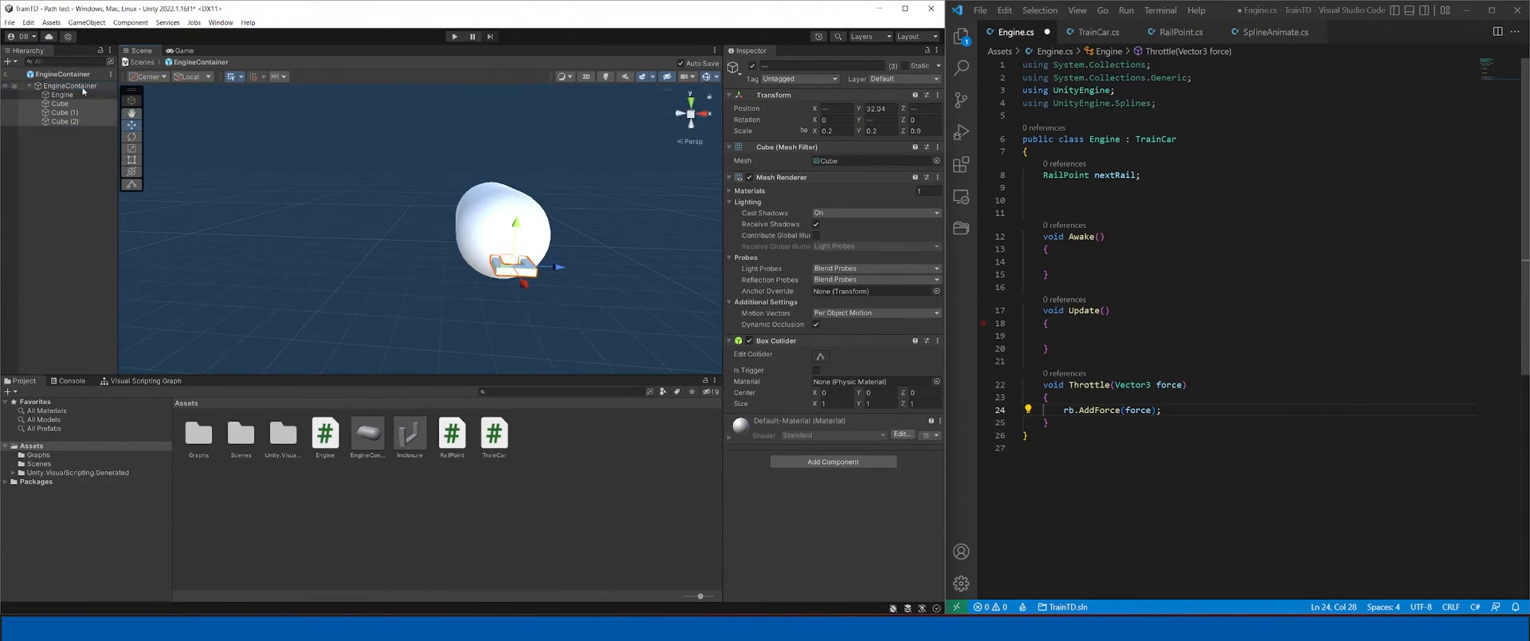
Select the Spline with its Spline Instantiate cart chain and start Play mode
left_click(64, 112)
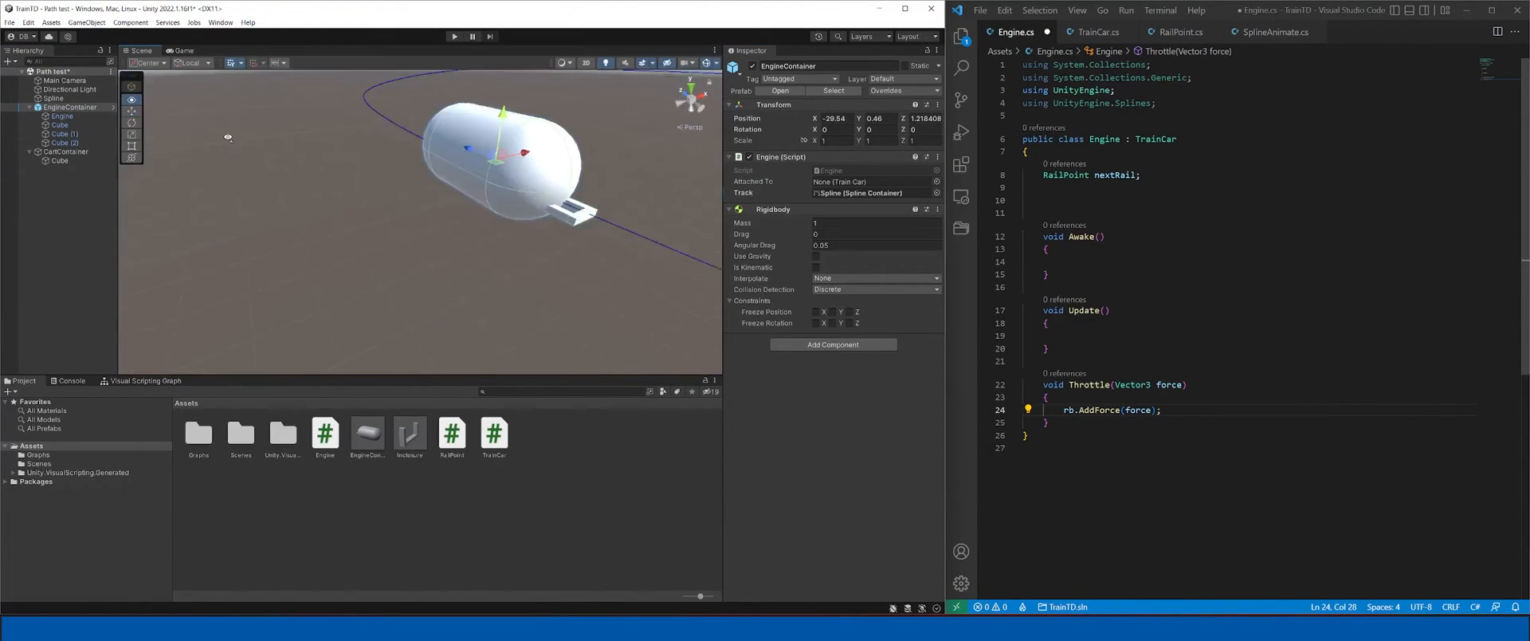
left_click(53, 97)
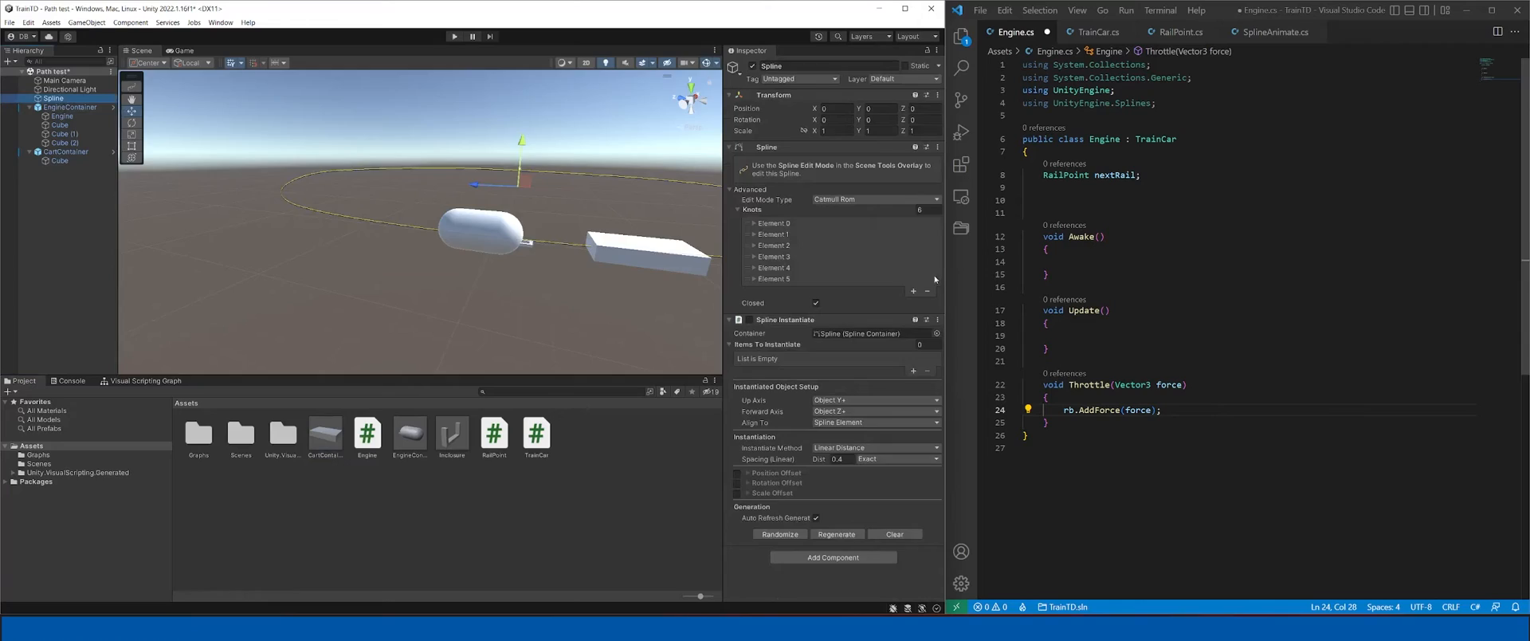
left_click(1094, 31)
type("power * ")
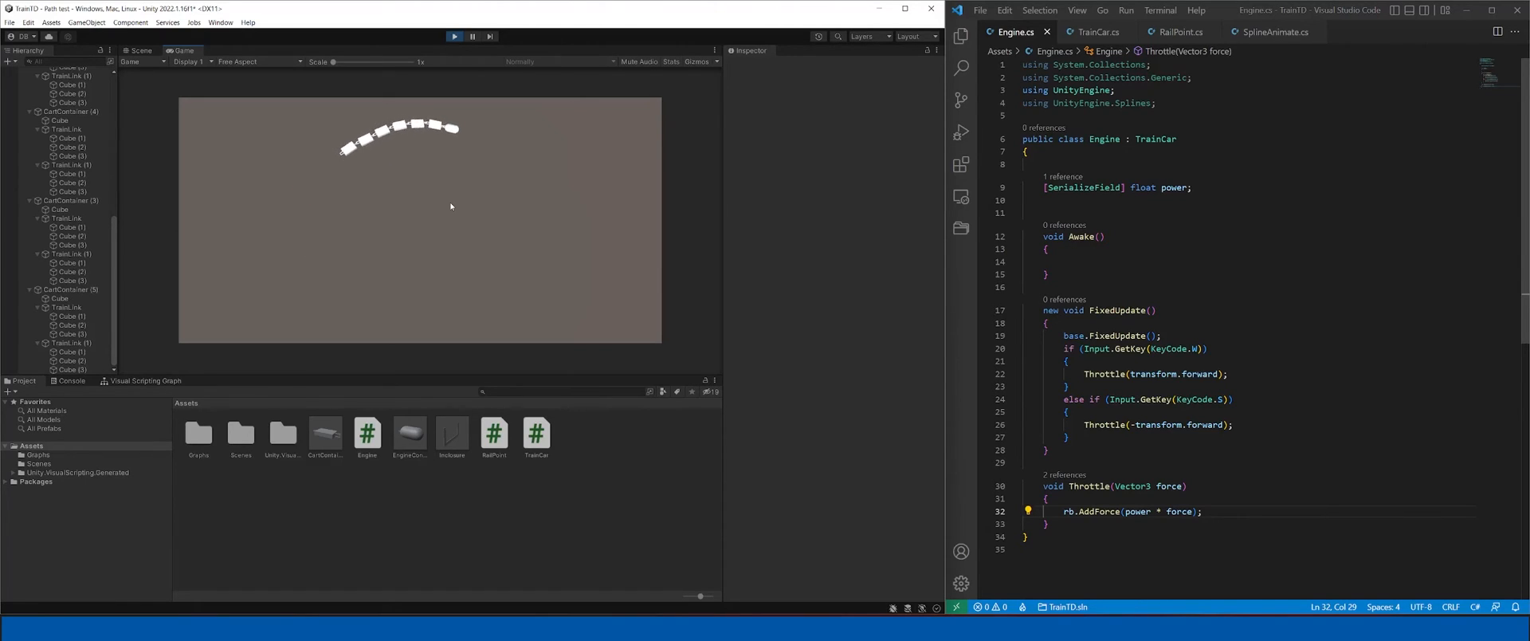
Switch to the Scene view and select EngineContainer to show Power 10 and its Rigidbody values
left_click(139, 49)
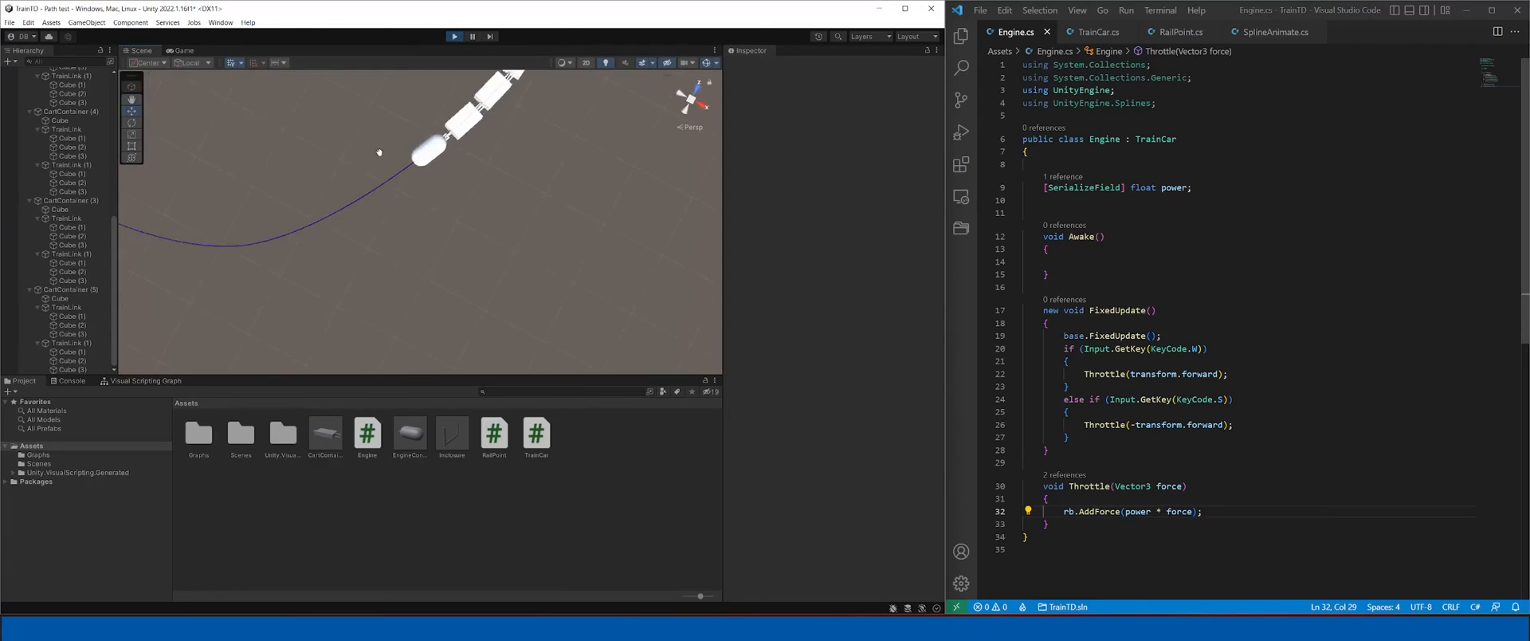
left_click(70, 106)
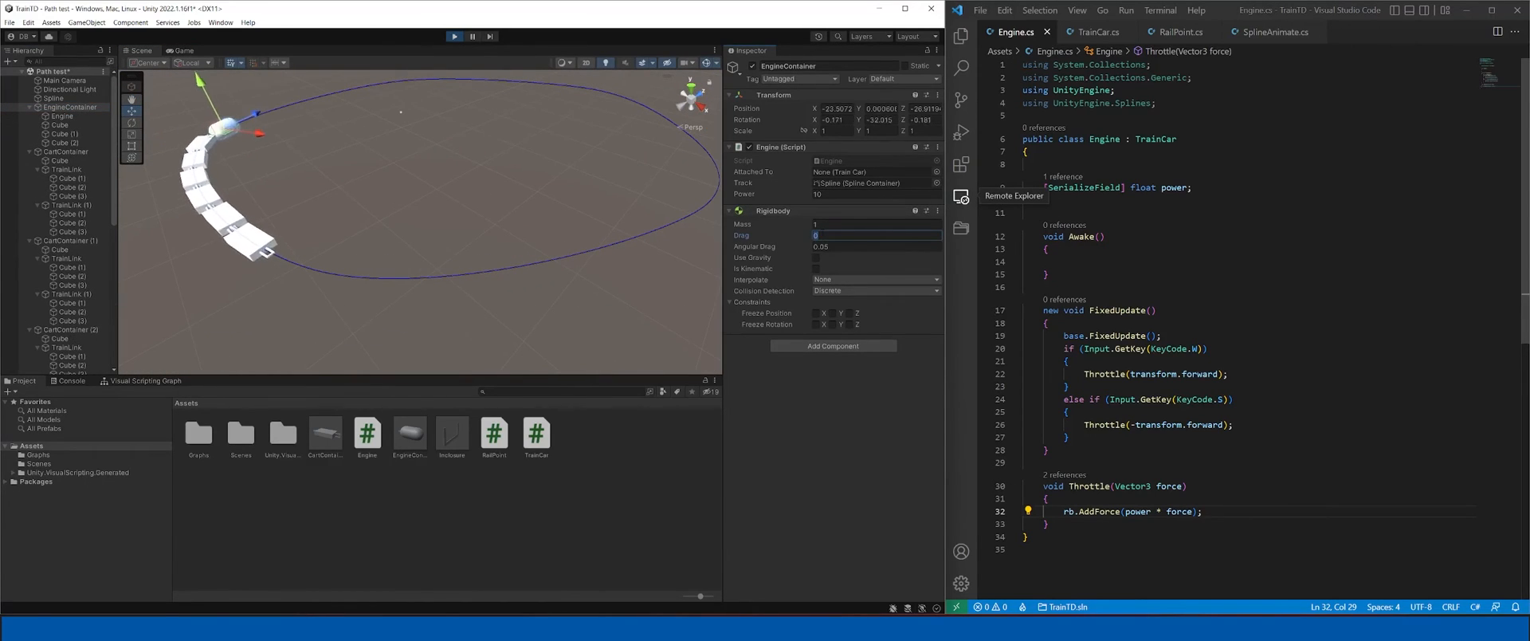